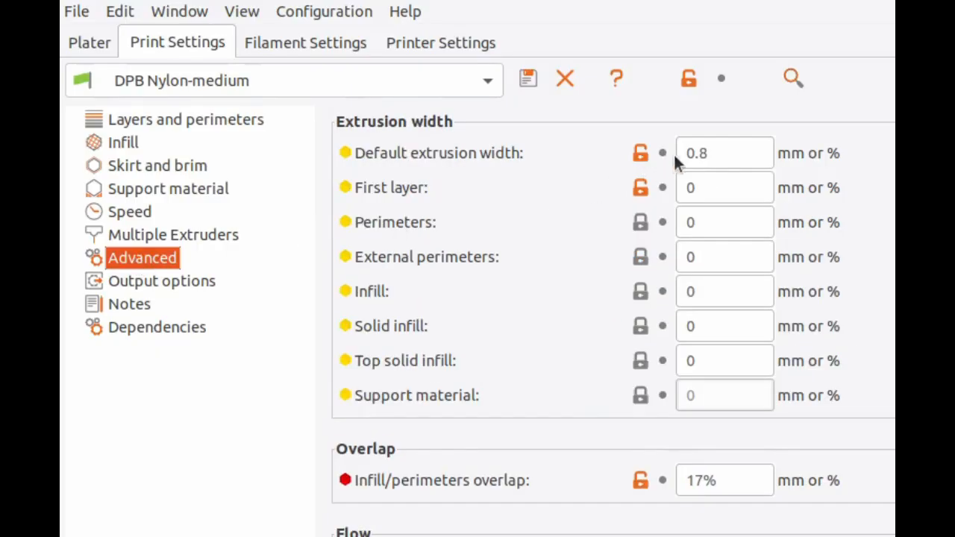
Change the DPB Nylon-medium default extrusion width field from 0.8 to 0.6 mm
{"action": "left_click", "coordinate": [724, 152]}
{"action": "type", "text": "0.6"}
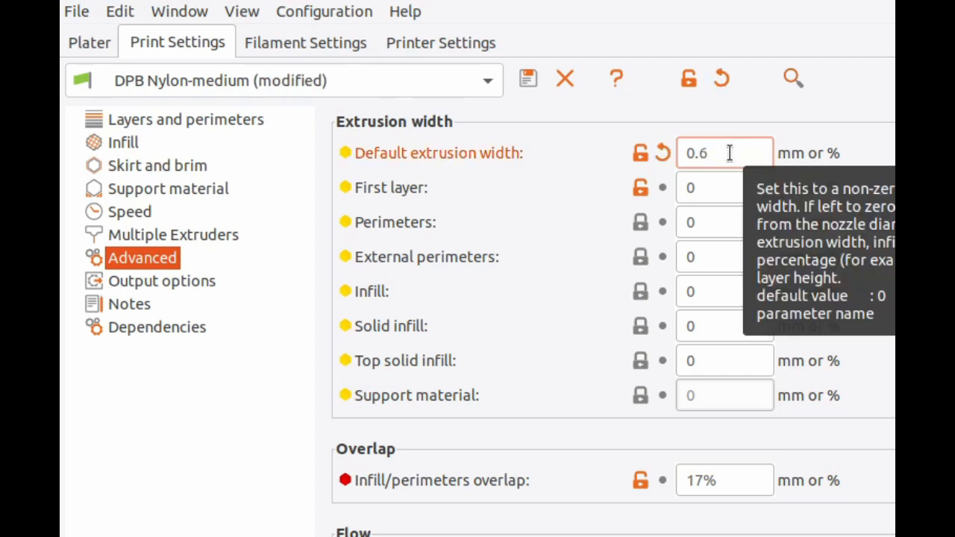
{"action": "left_click", "coordinate": [724, 152]}
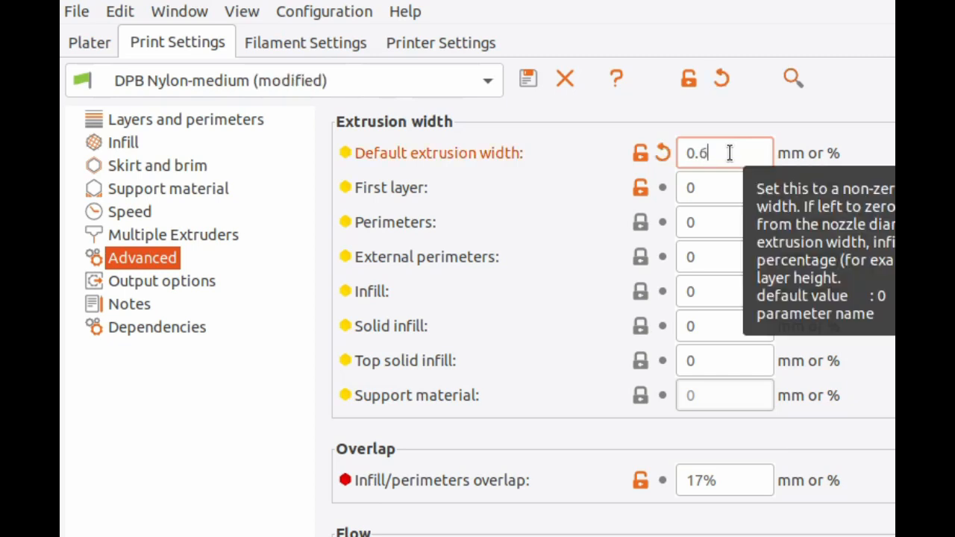